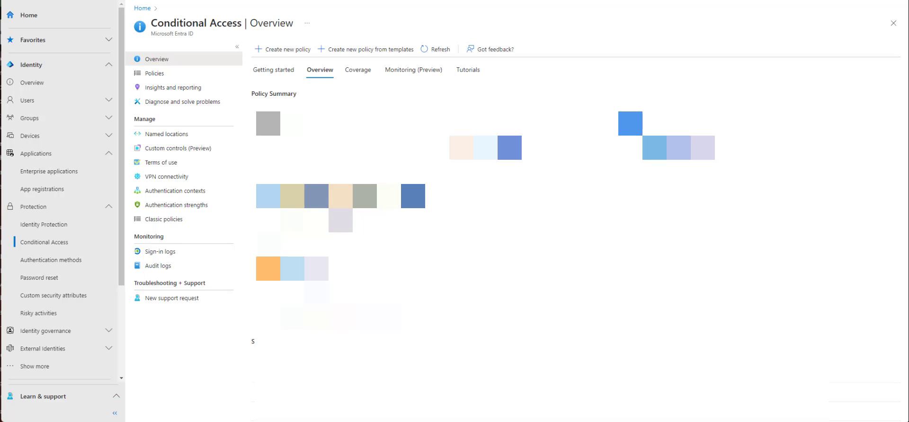
mouse_move(681, 45)
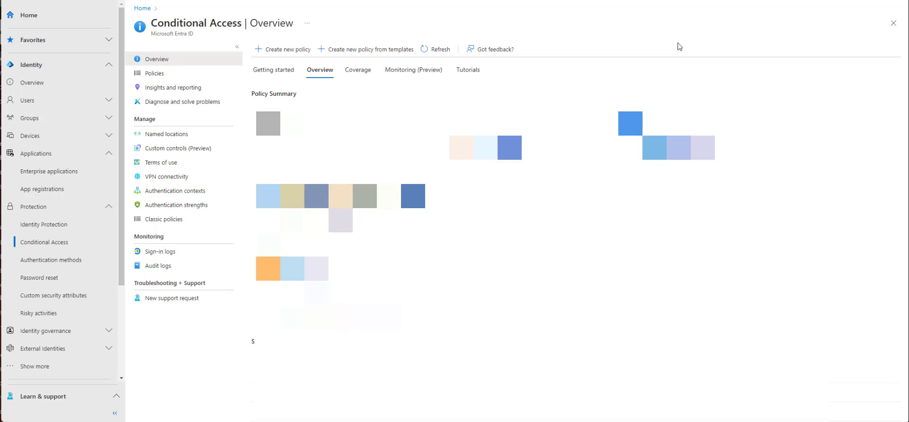
mouse_move(552, 34)
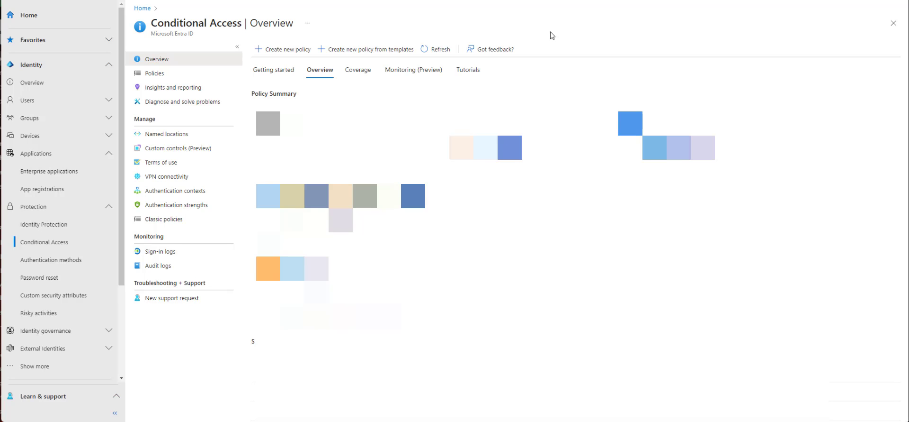
- Start a new Conditional Access policy and name it 'Windows 365'
click(278, 48)
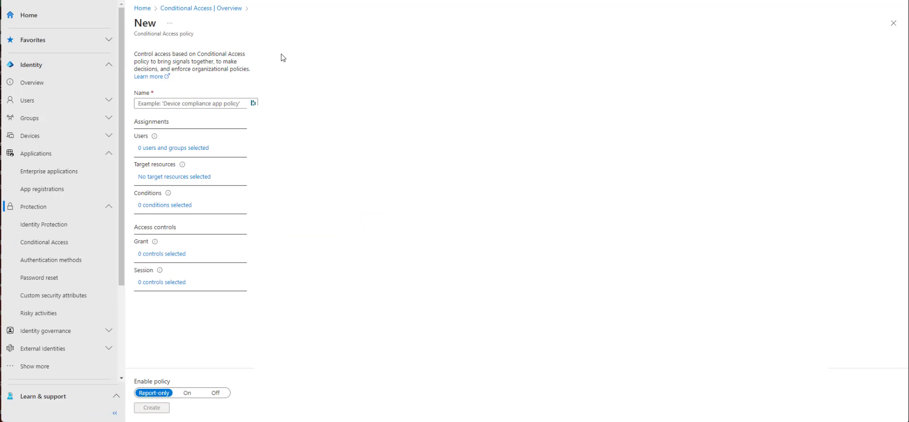
click(195, 104)
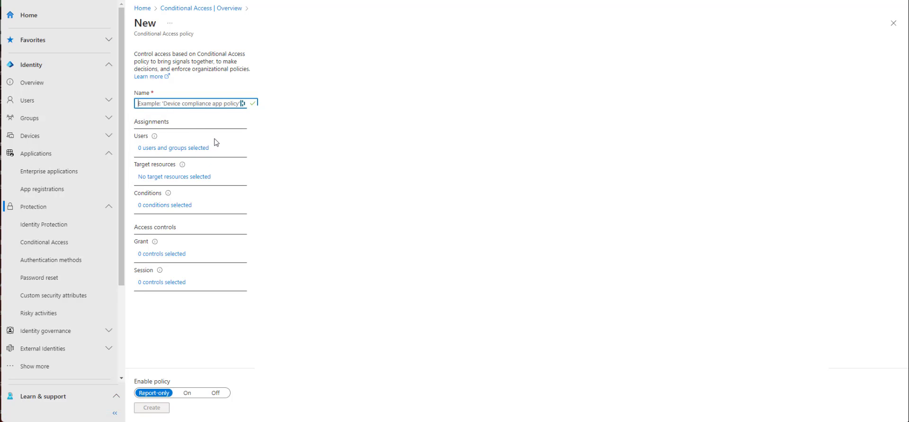
text(Windows 365)
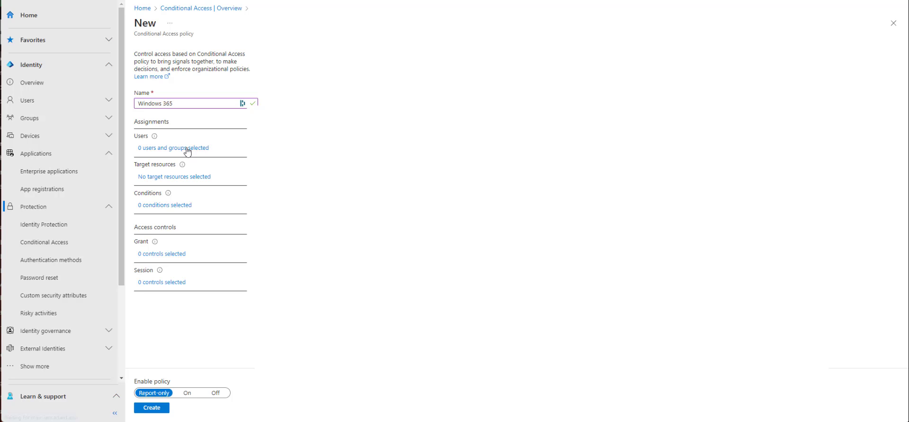
- Assign the policy to specific users and groups, selecting the Windows 365 group
click(172, 147)
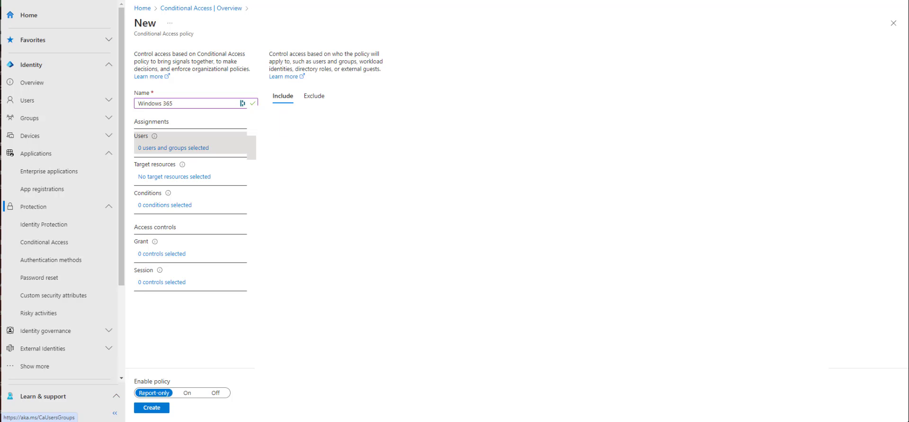
click(276, 135)
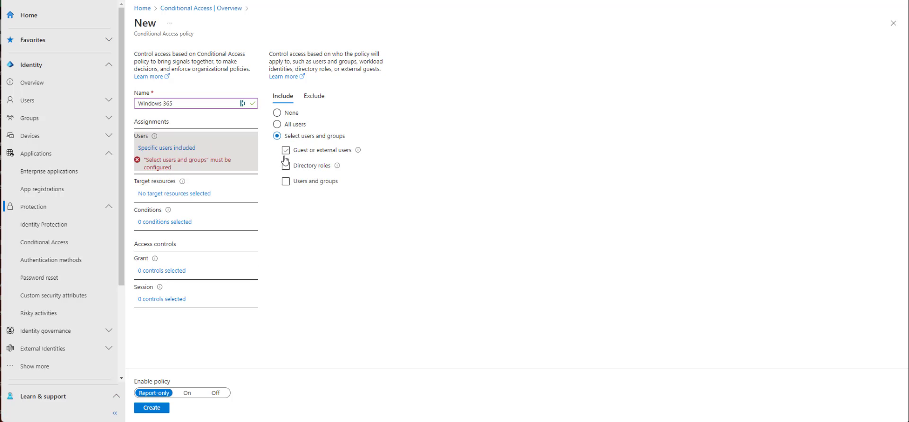
click(285, 180)
text(windows 365)
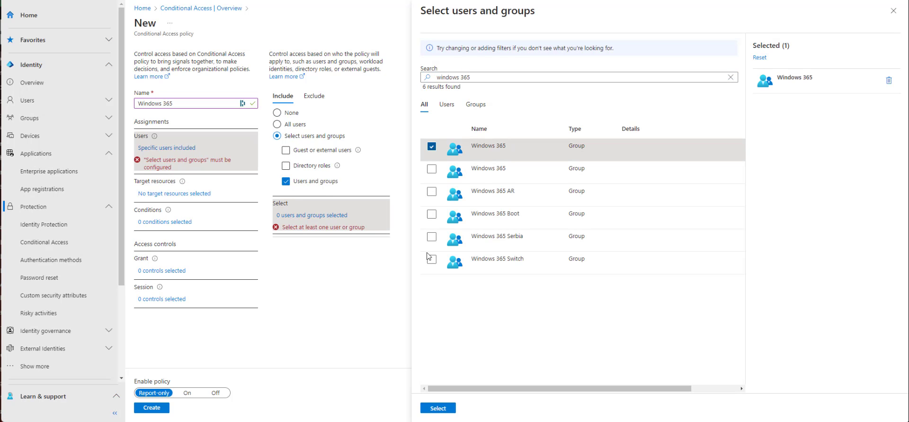
click(439, 408)
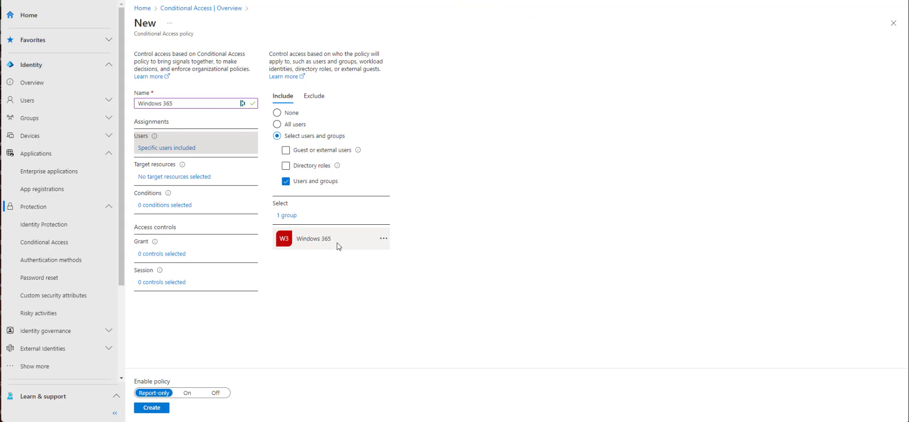
mouse_move(170, 177)
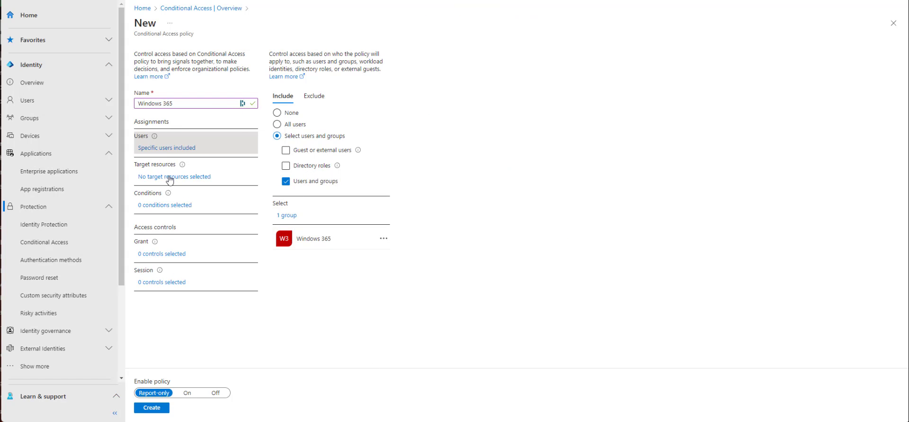
- Set Target resources to selected cloud apps: Azure Virtual Desktop, Windows 365 and Windows365
click(174, 176)
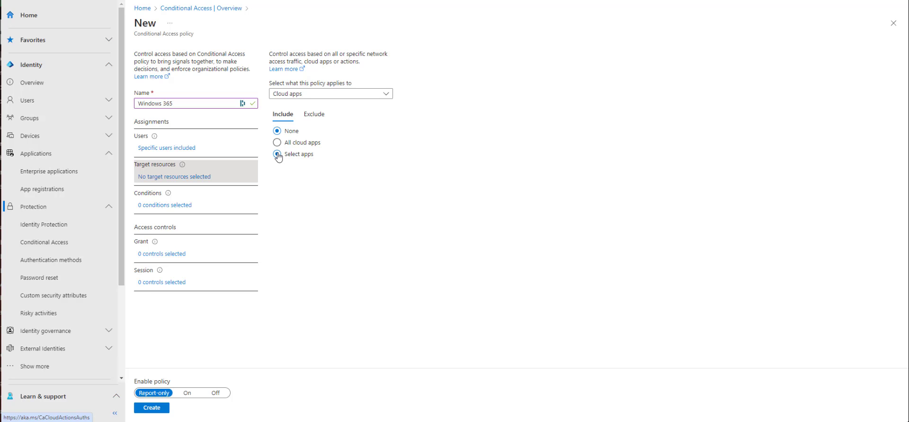
click(276, 154)
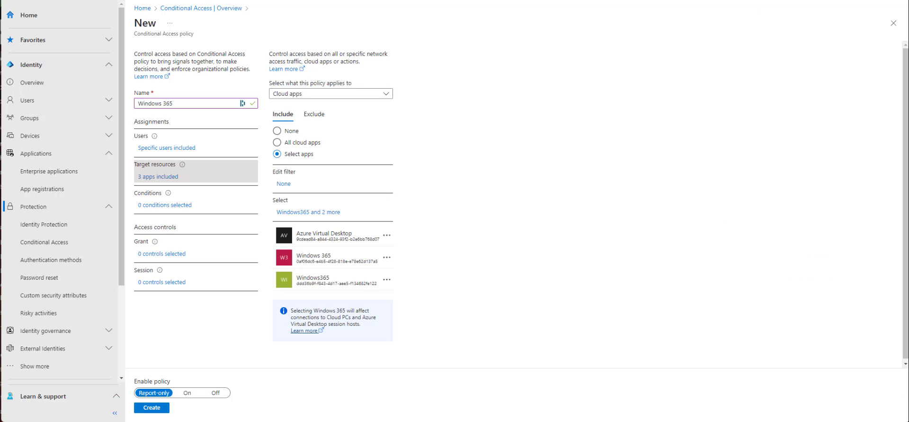
mouse_move(296, 204)
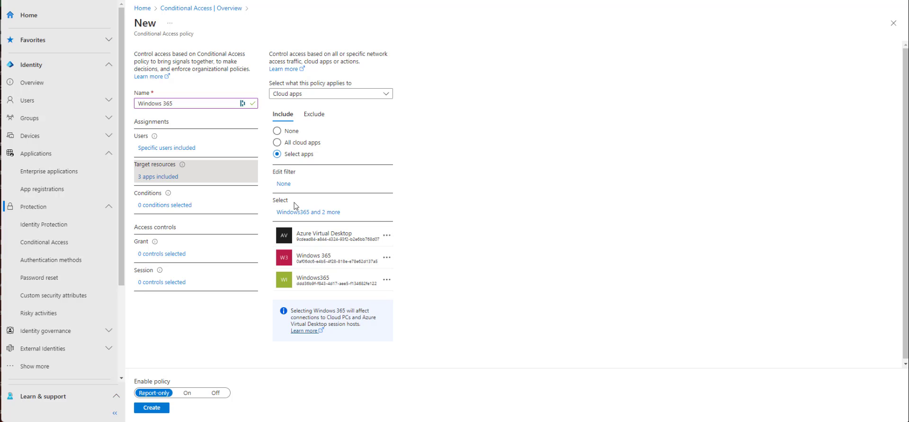
- Add a Device platforms condition limited to Windows and macOS
click(164, 205)
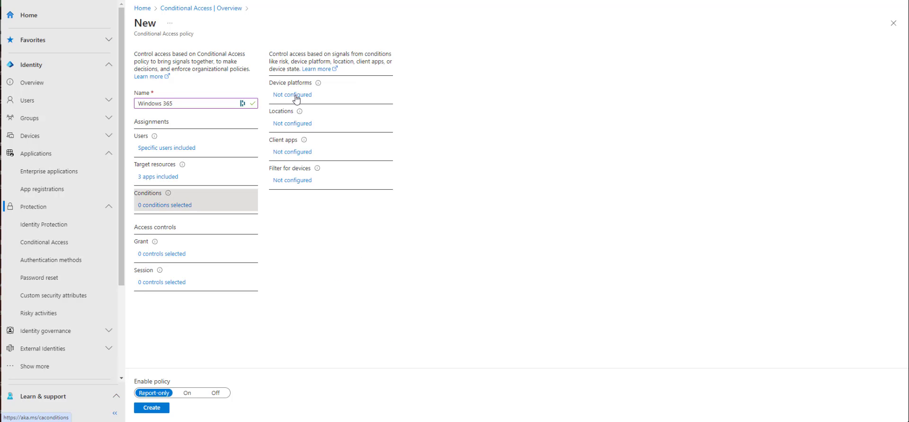
click(292, 94)
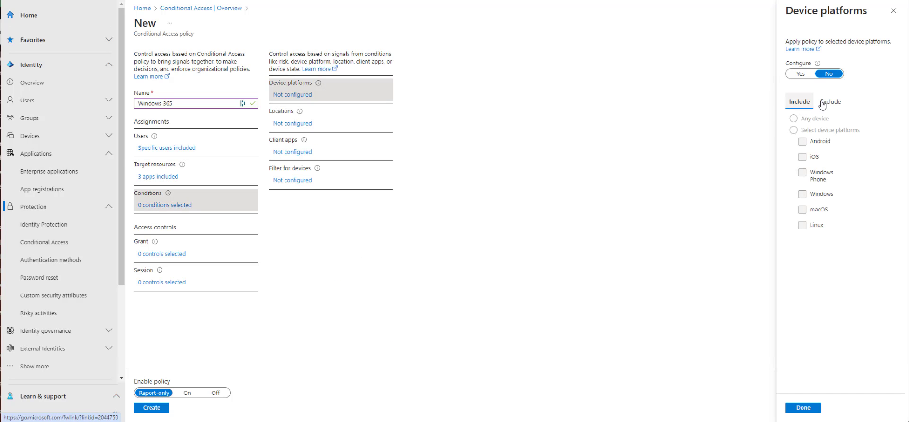
click(800, 73)
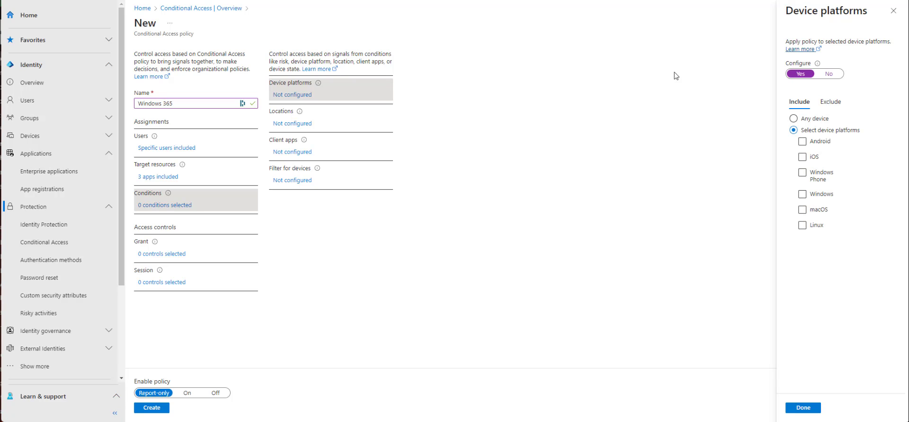
click(803, 193)
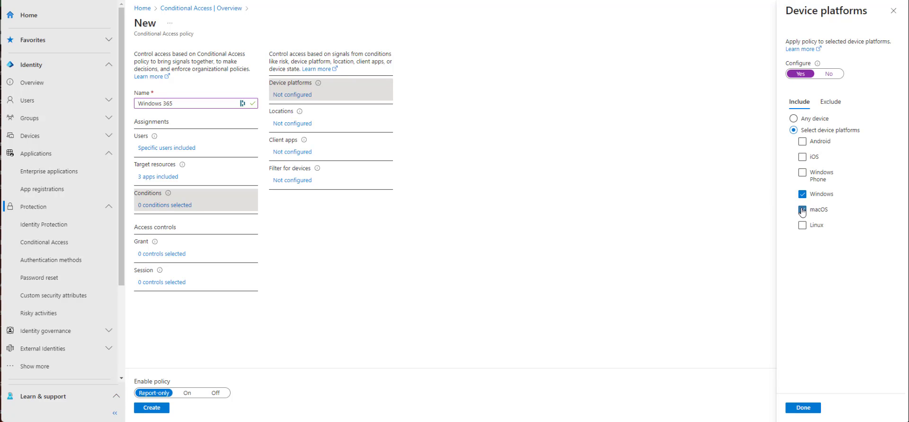
click(806, 406)
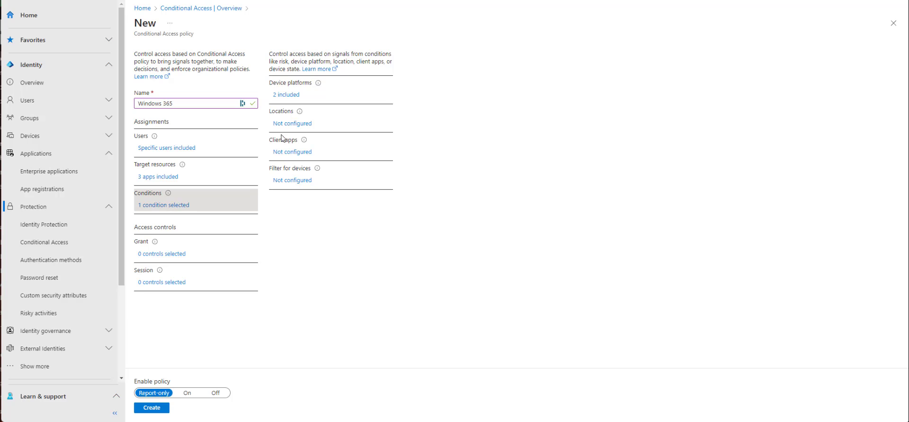
click(292, 123)
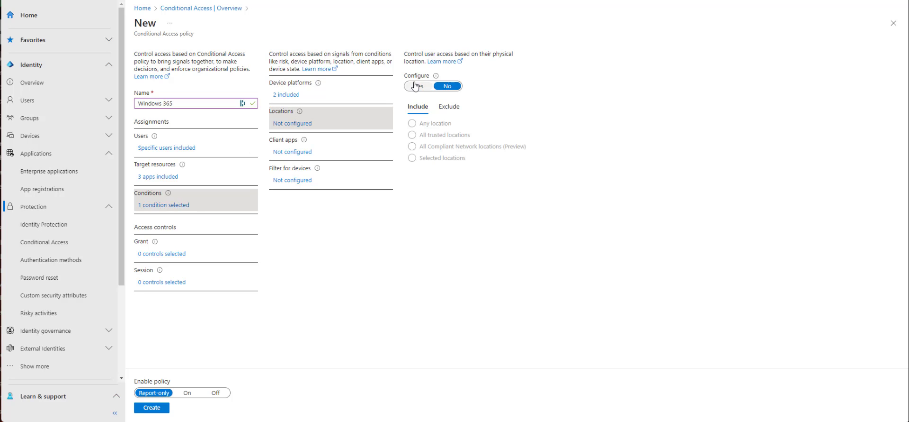
- Turn on the Locations condition for the policy
click(411, 157)
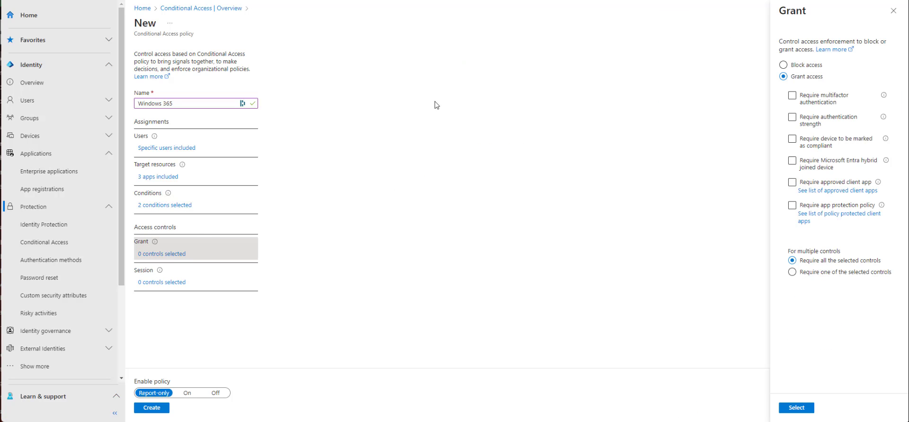
- Set the Grant control to require multifactor authentication
click(792, 95)
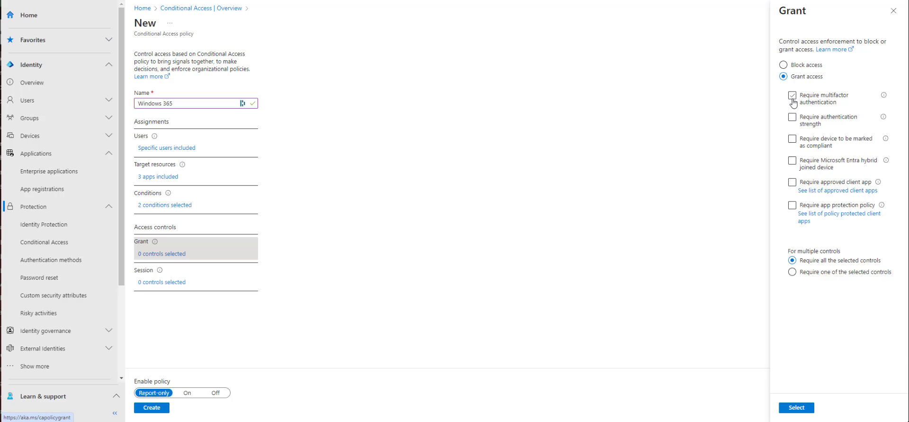
click(796, 407)
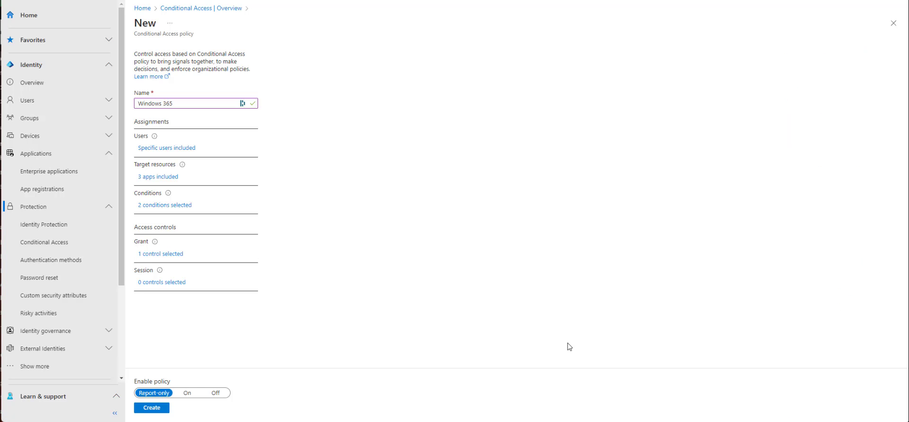
- Enable a 4-hour sign-in frequency under Session controls
click(161, 282)
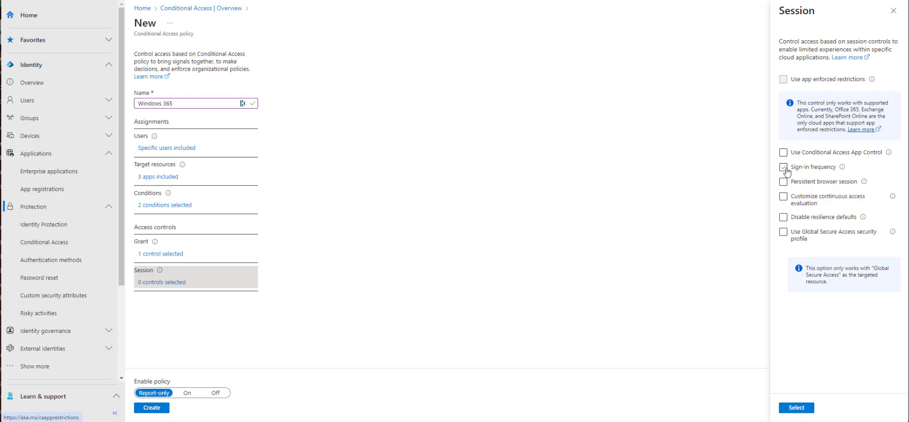
click(783, 165)
text(4)
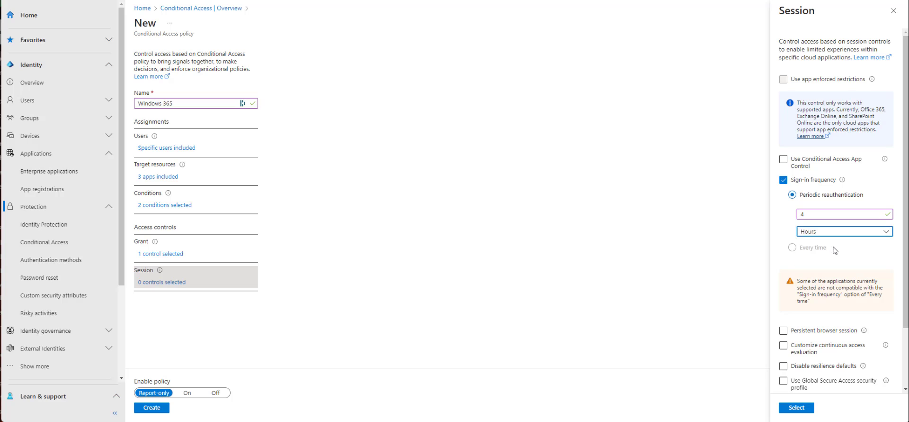
click(798, 407)
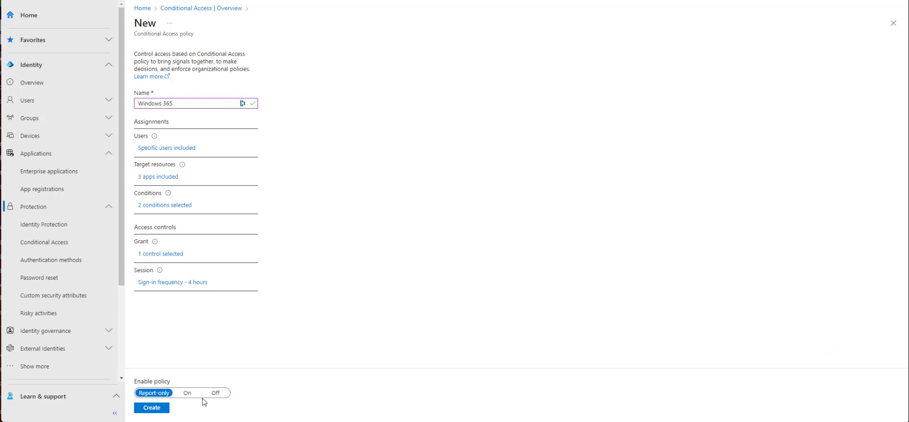
- Leave the policy set to Off and create the Windows 365 policy
click(152, 407)
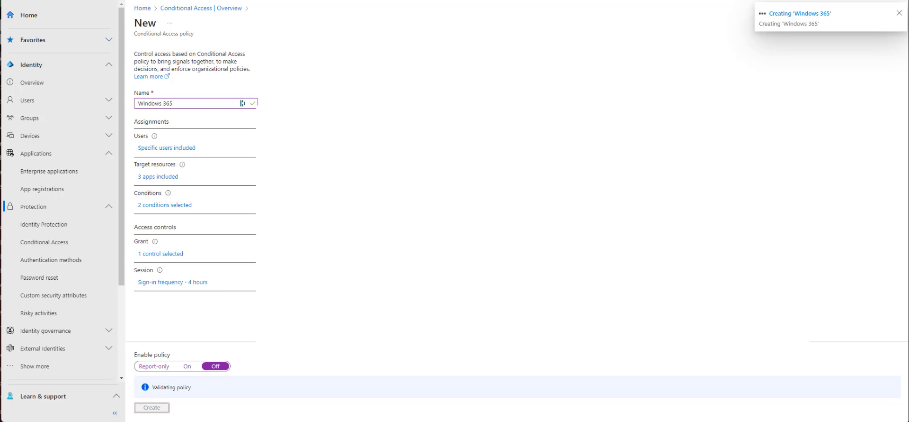
click(152, 406)
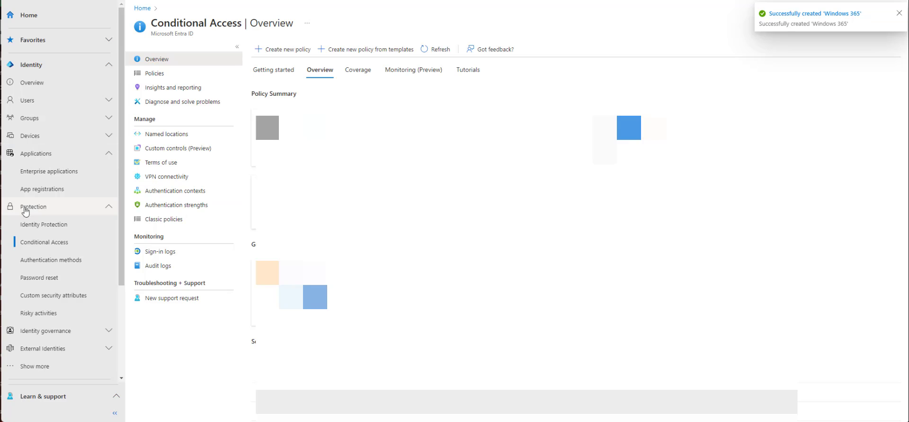
- Search enterprise applications for 'windows 365', drop the type filter, and open Windows 365
click(49, 170)
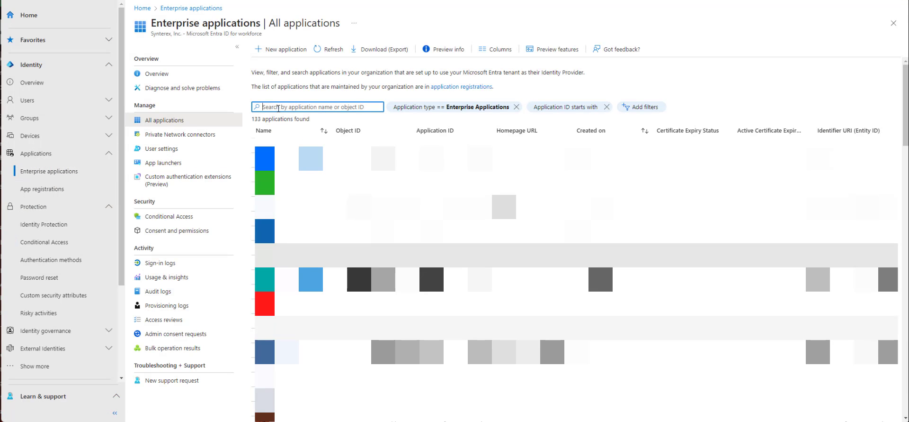
text(windows 365)
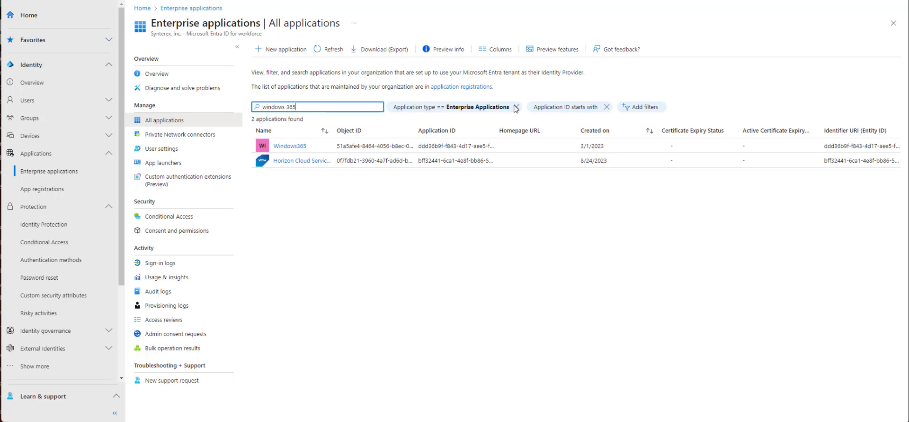
click(517, 107)
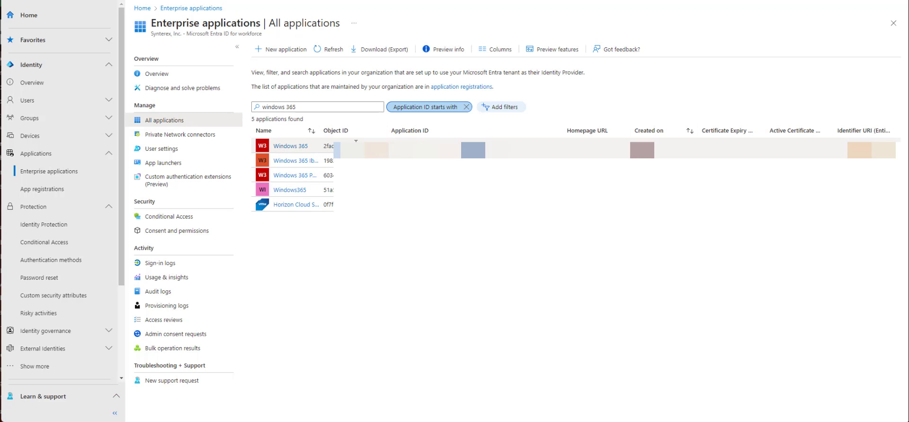
click(292, 145)
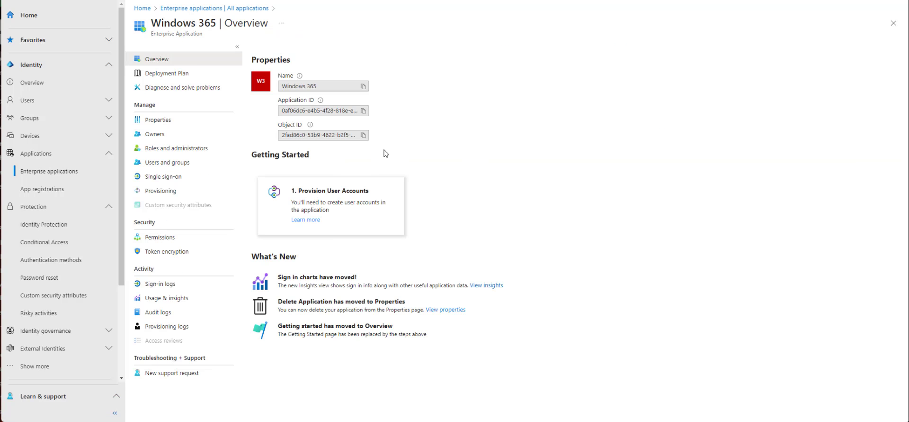
mouse_move(160, 259)
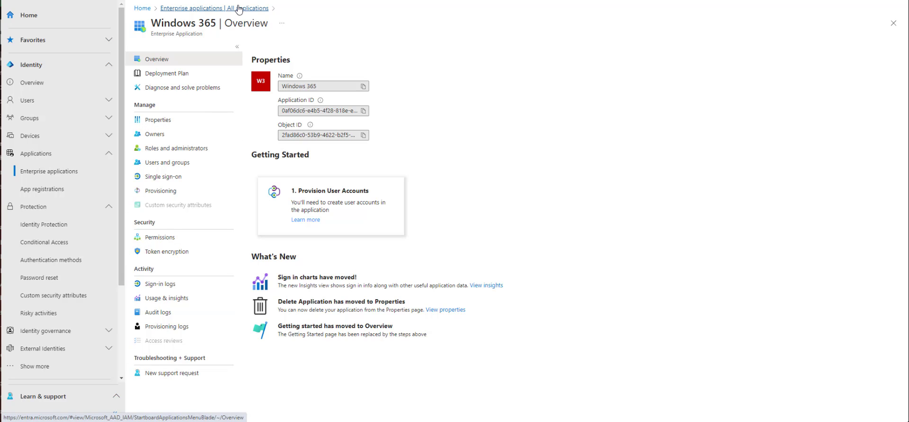
- Return to All applications, open Windows365 and view its Conditional Access policies
click(212, 8)
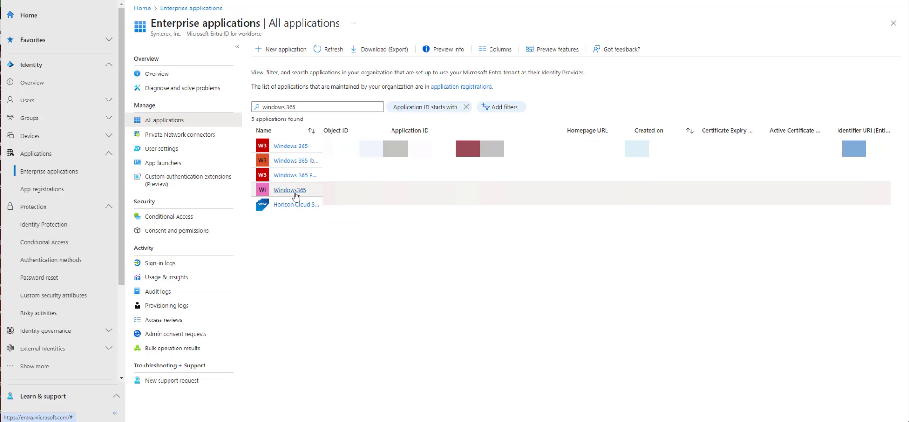
click(290, 189)
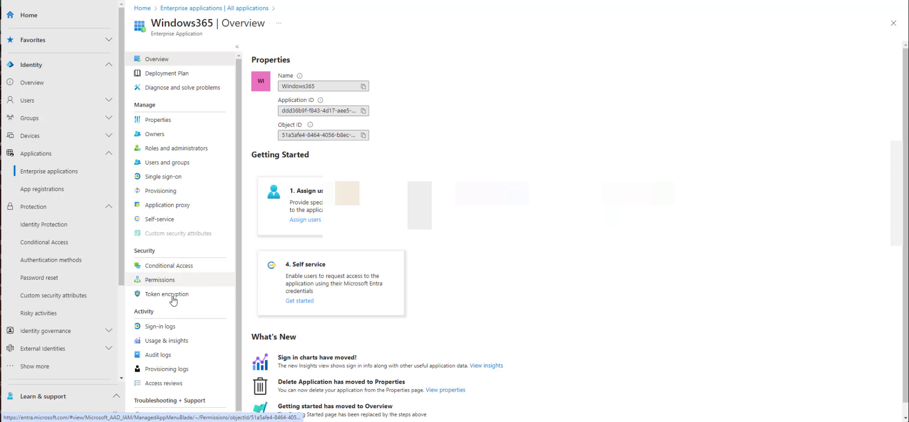
click(169, 265)
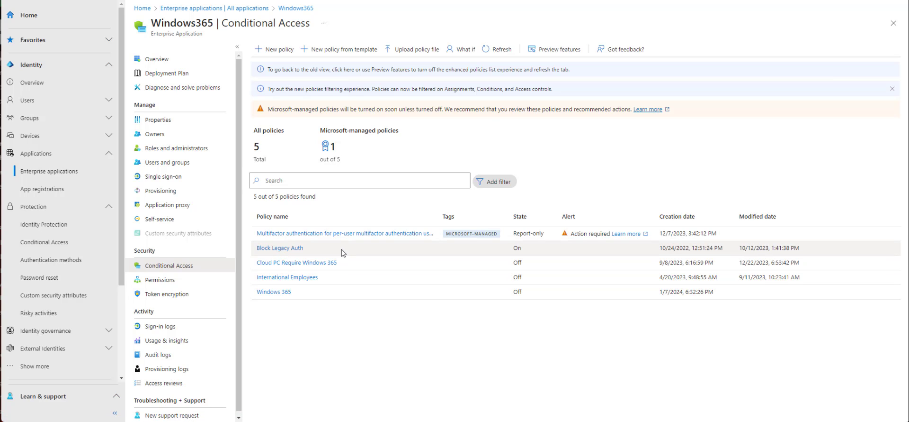
mouse_move(324, 309)
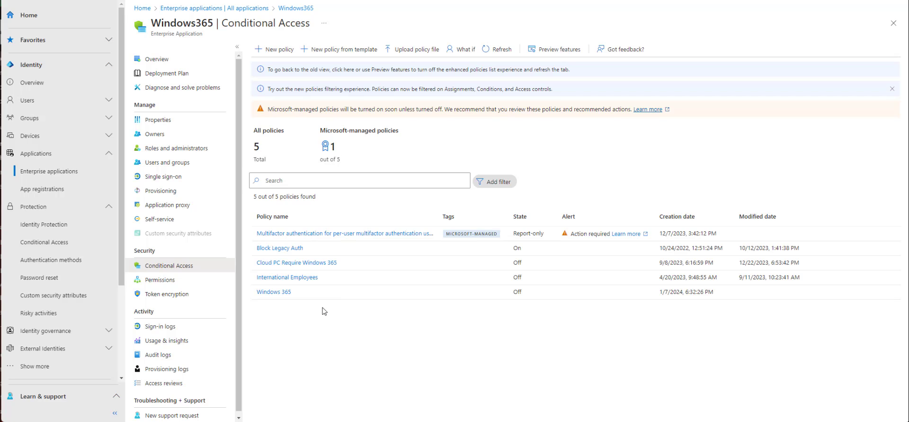
mouse_move(331, 312)
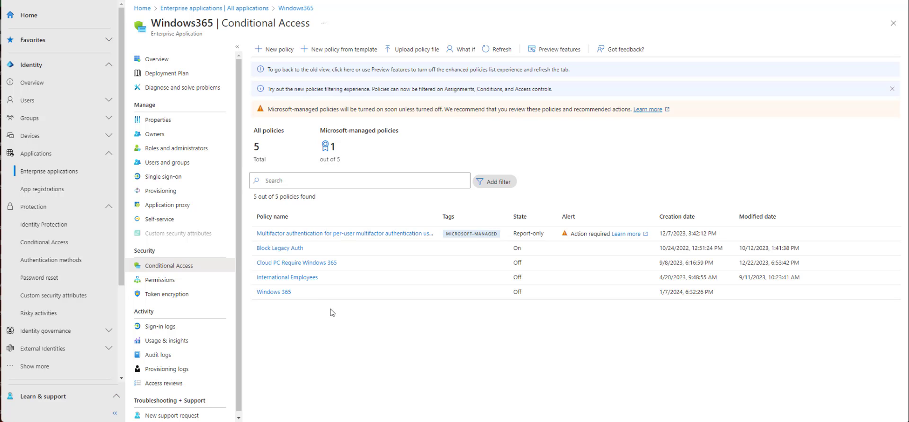
mouse_move(357, 315)
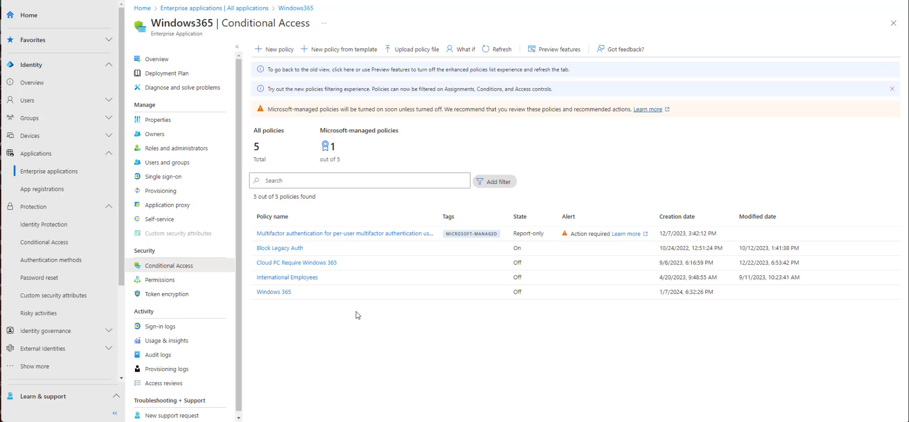
mouse_move(358, 309)
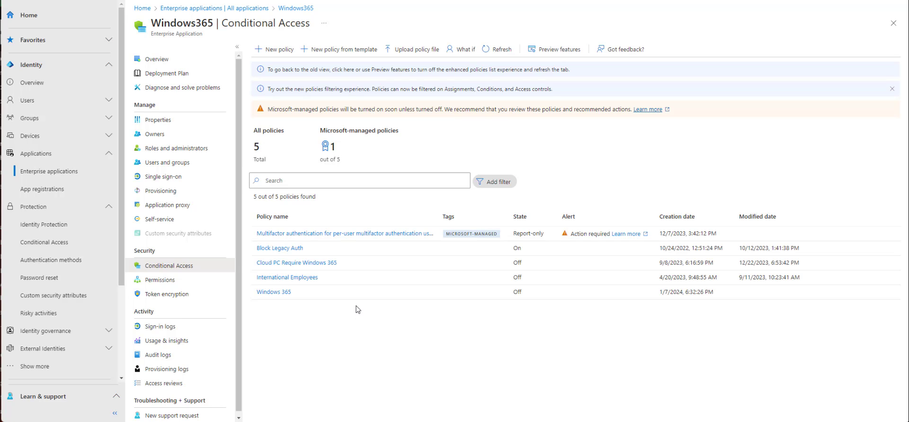
mouse_move(228, 13)
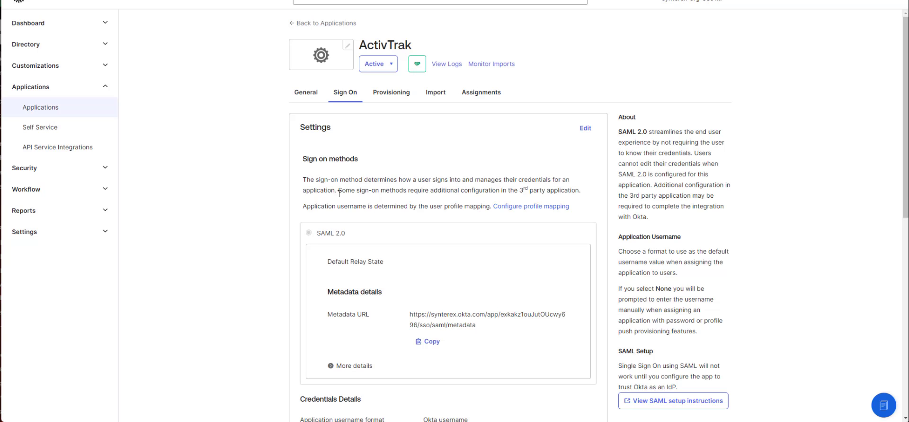
- Open the ActivTrak authentication policy details from the Sign On tab
scroll(down, 3)
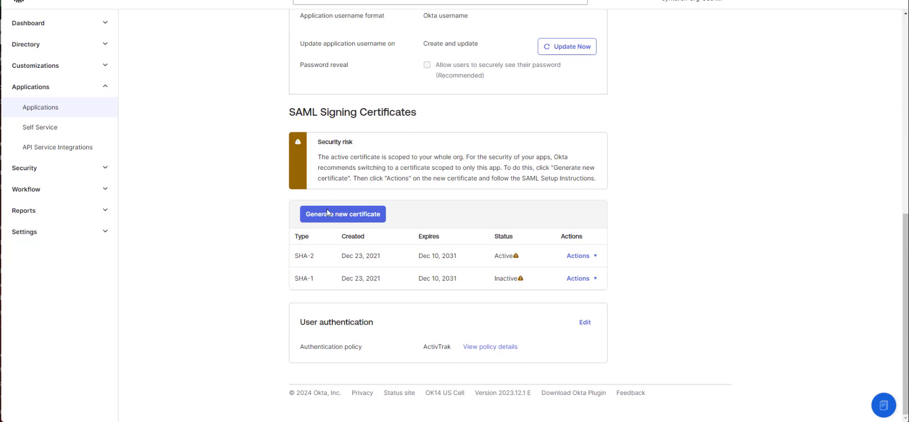
mouse_move(503, 351)
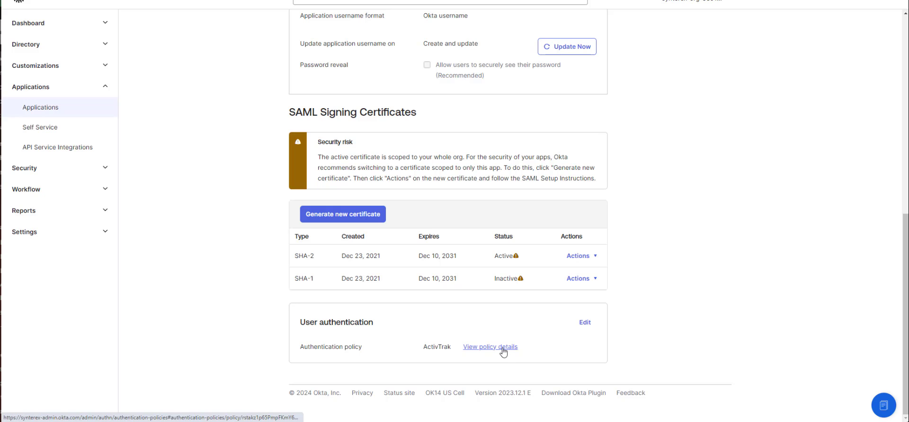
click(491, 346)
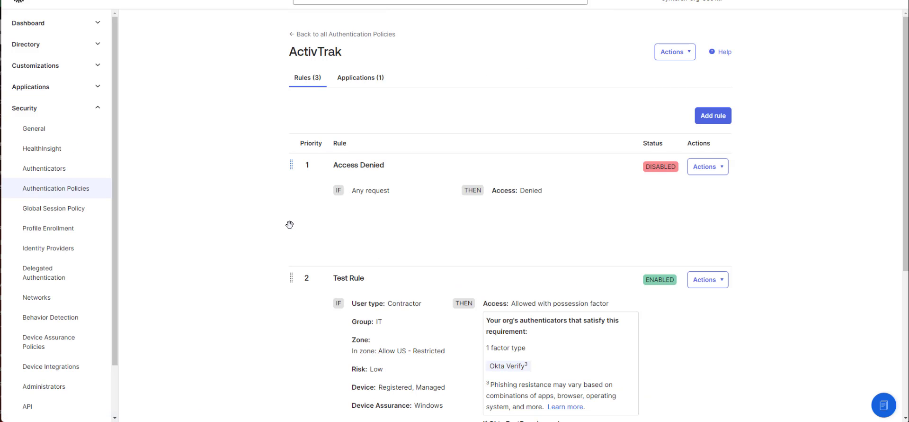
- Reorder the ActivTrak policy rules so Test Rule is priority 1 above Access Denied
scroll(down, 3)
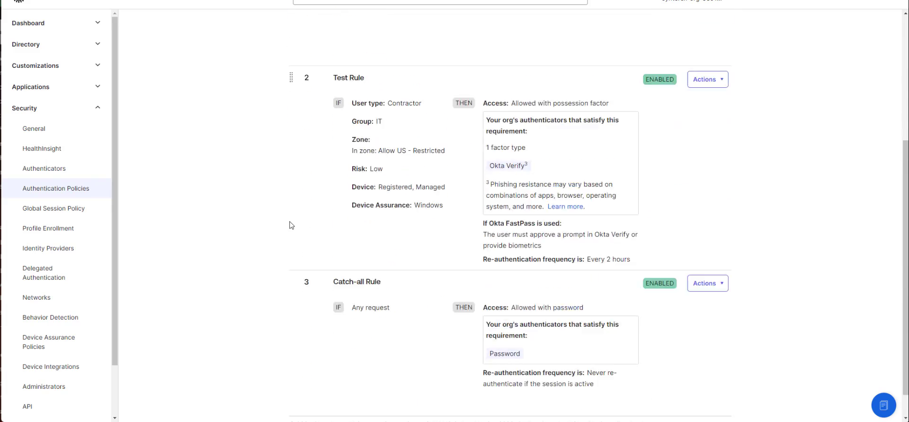
scroll(down, 3)
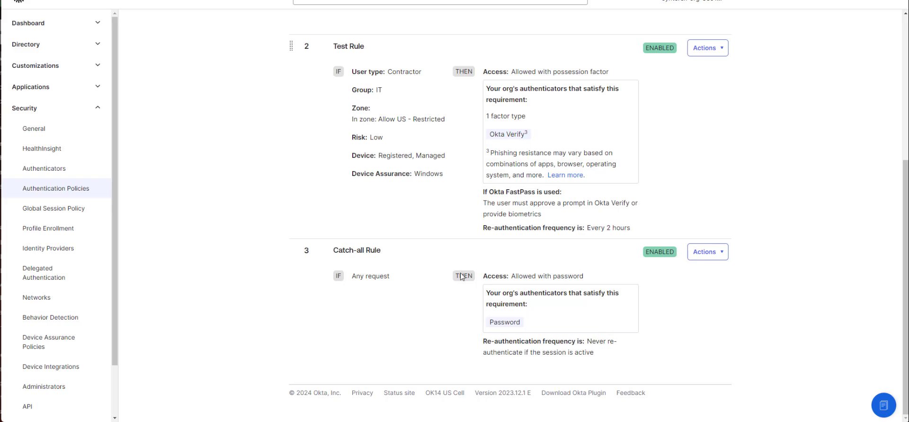
scroll(up, 3)
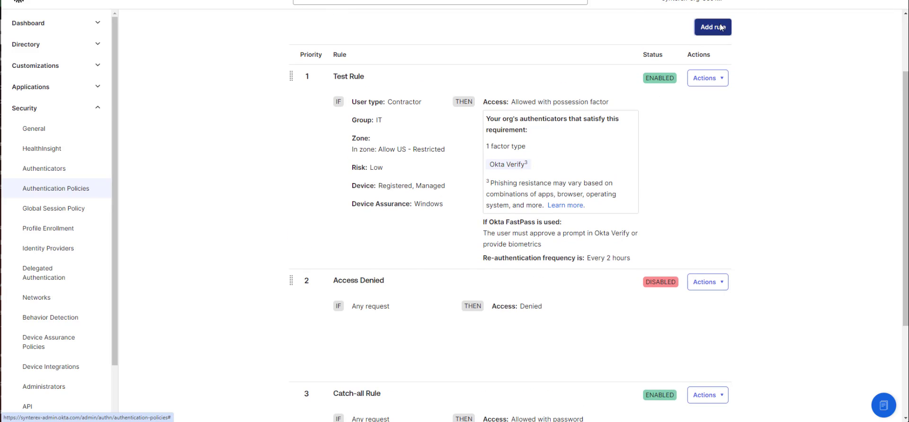
- Add a rule 'Test Rule 2' scoped to contractor users in the IT group
click(716, 26)
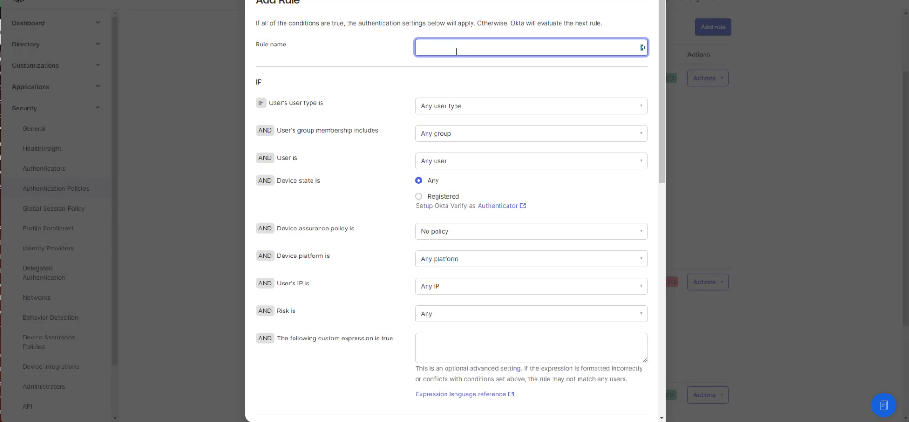
text(Test Rule 2)
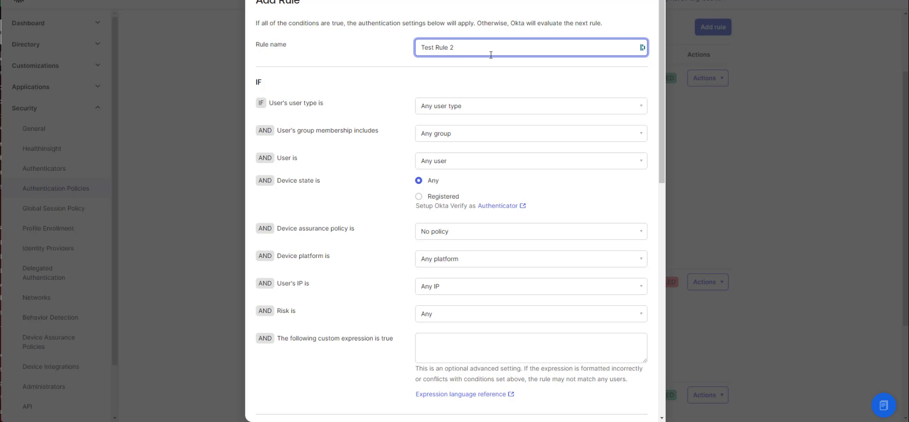
click(531, 105)
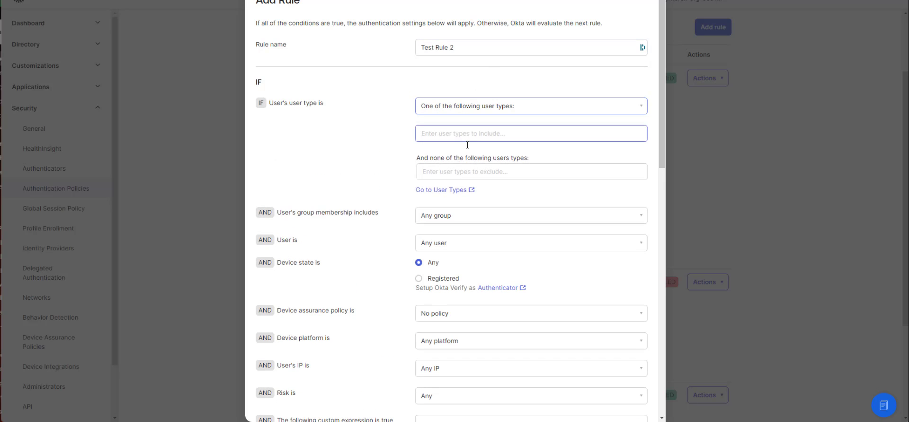
click(530, 133)
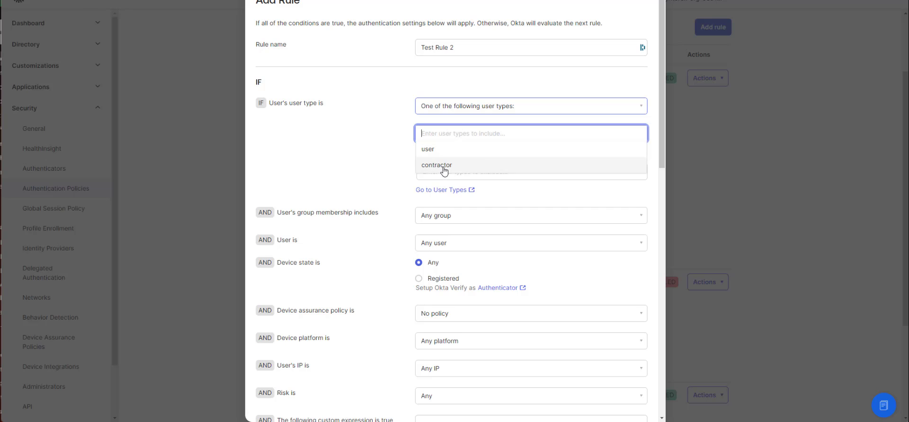
click(436, 164)
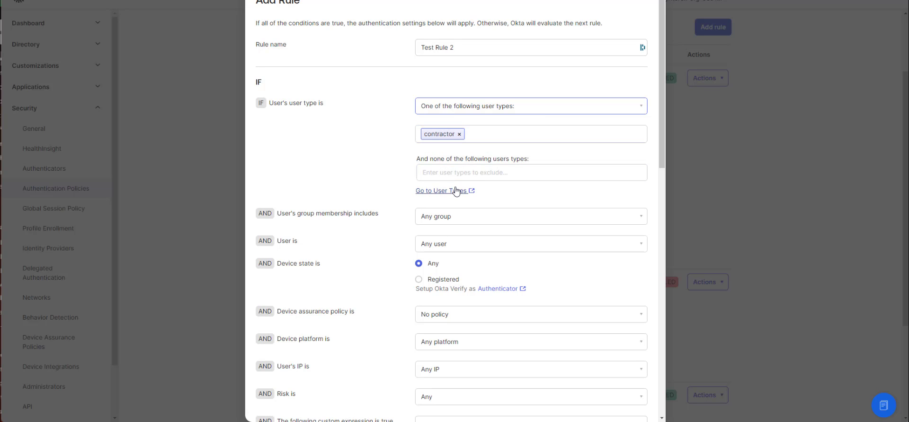
click(531, 216)
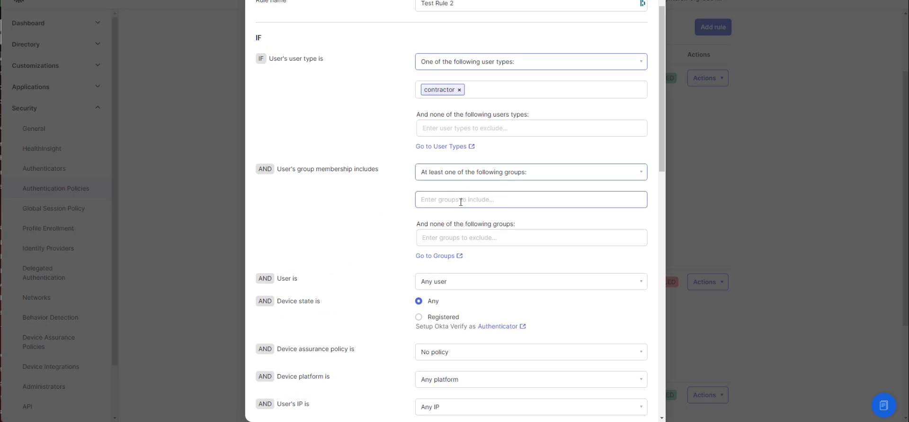
text(IT)
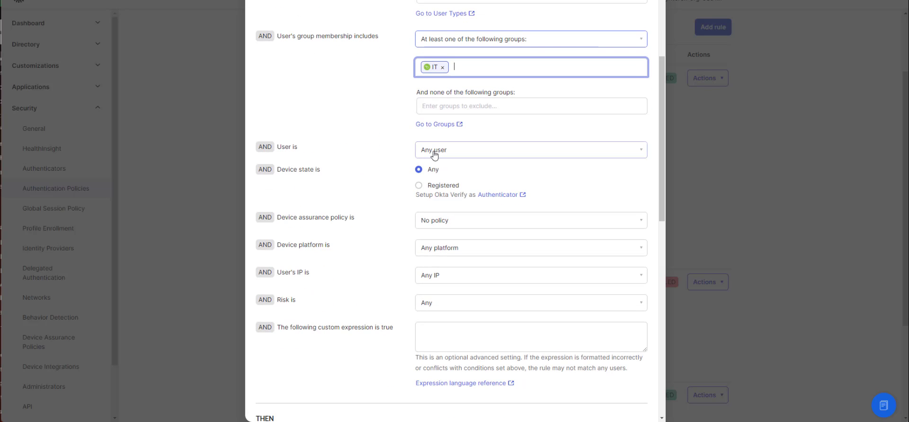
- Require registered, managed devices with the Windows device assurance policy
scroll(down, 3)
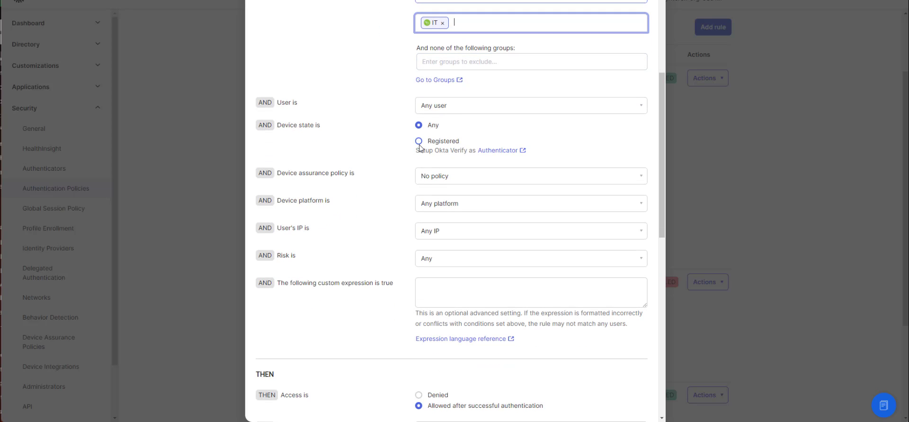
click(418, 140)
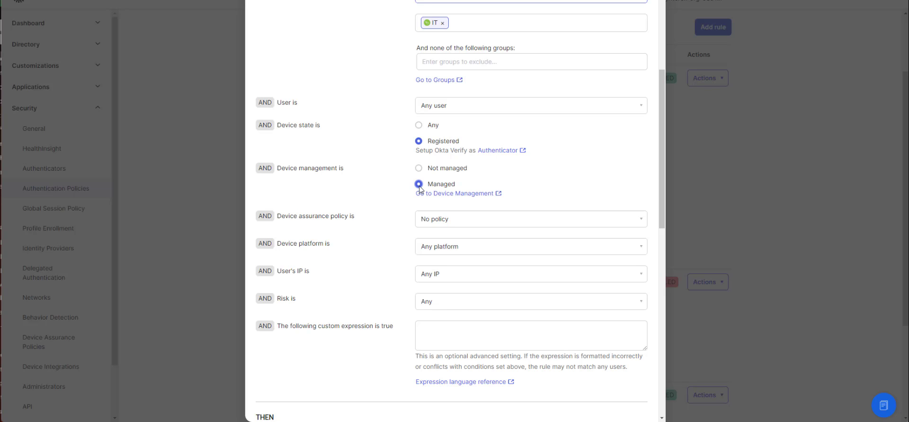
click(530, 219)
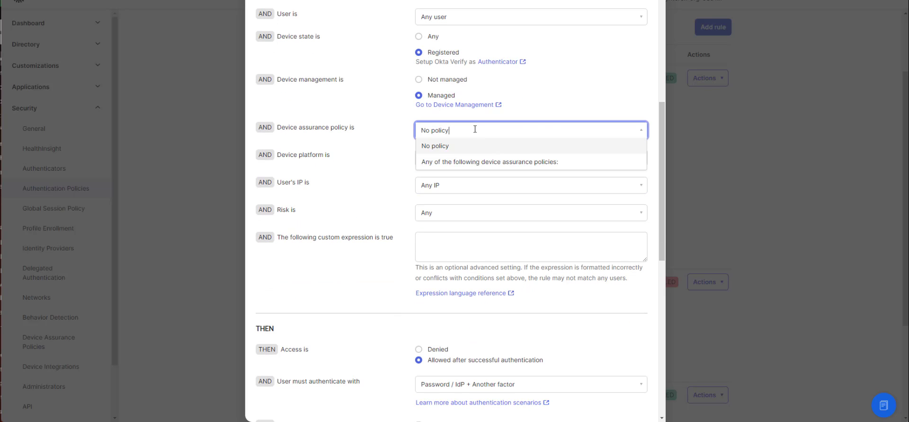
click(490, 161)
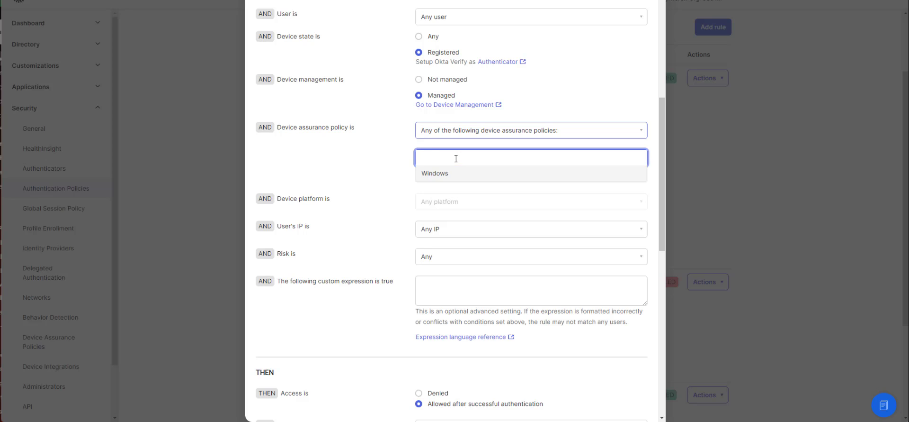
click(434, 172)
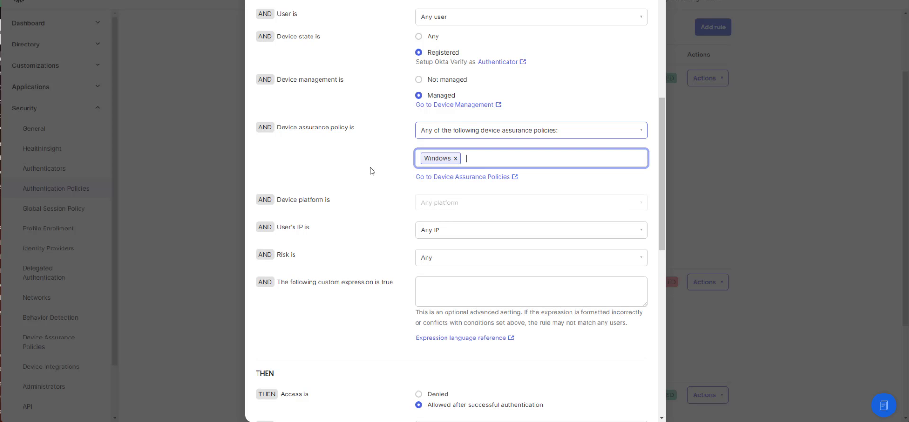
- Restrict the rule to the Allow US - Restricted network zone with Low risk
scroll(down, 3)
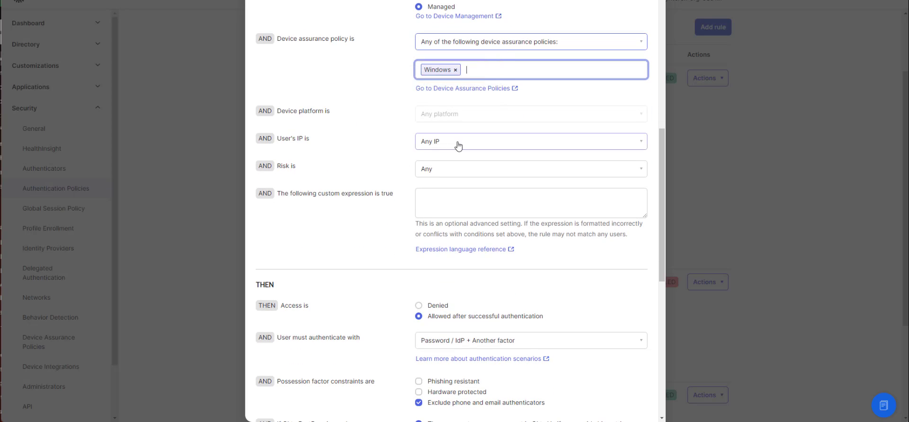
click(530, 142)
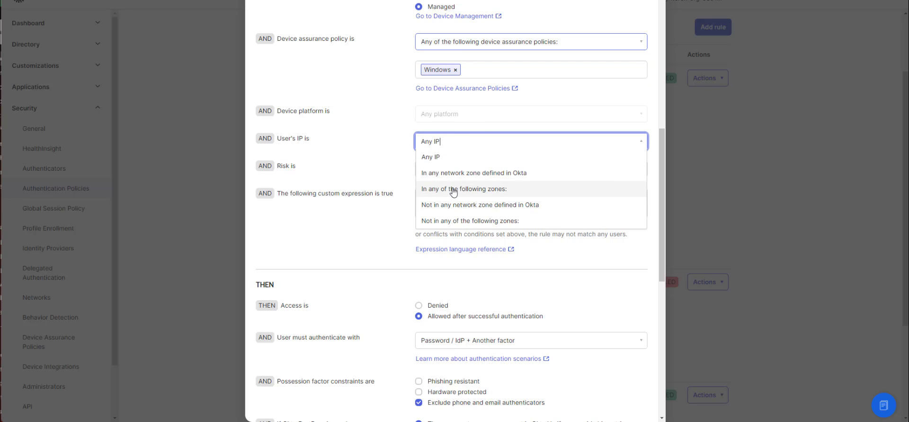
click(462, 189)
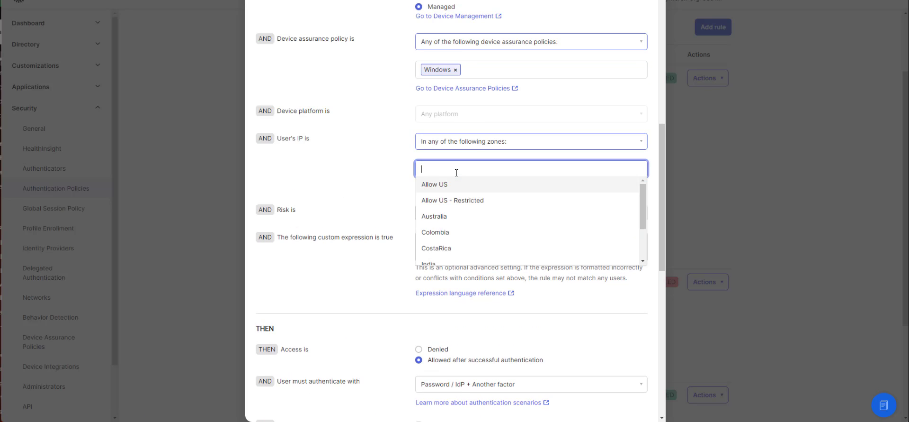
click(453, 200)
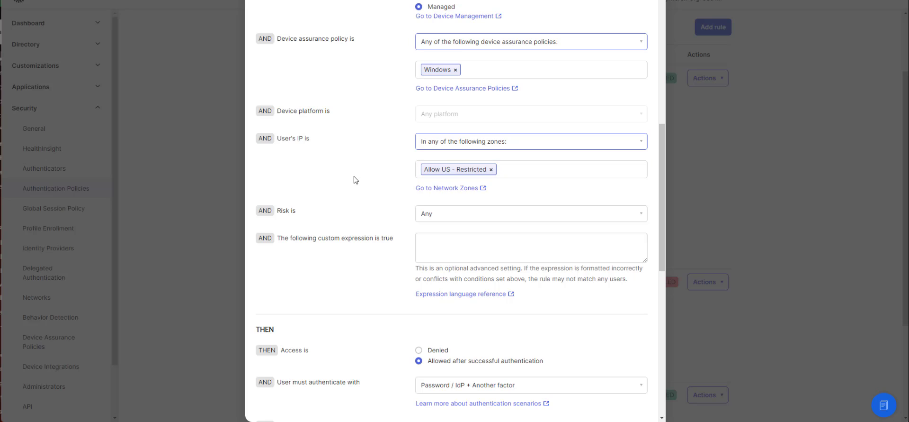
click(531, 213)
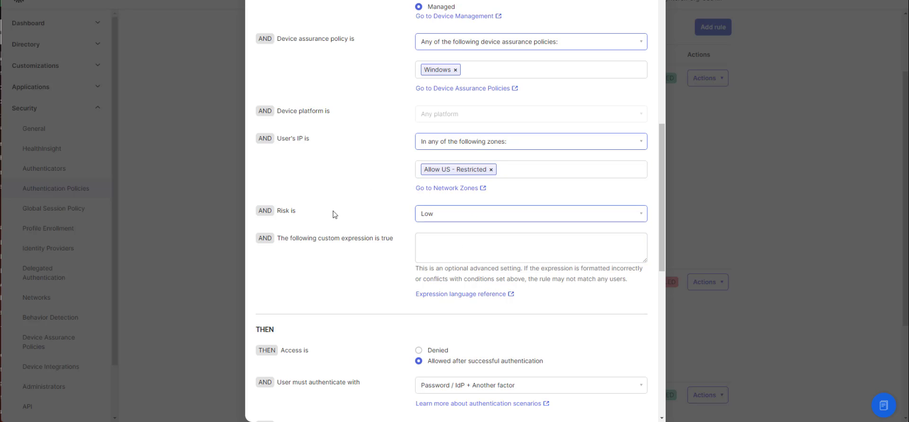
scroll(down, 3)
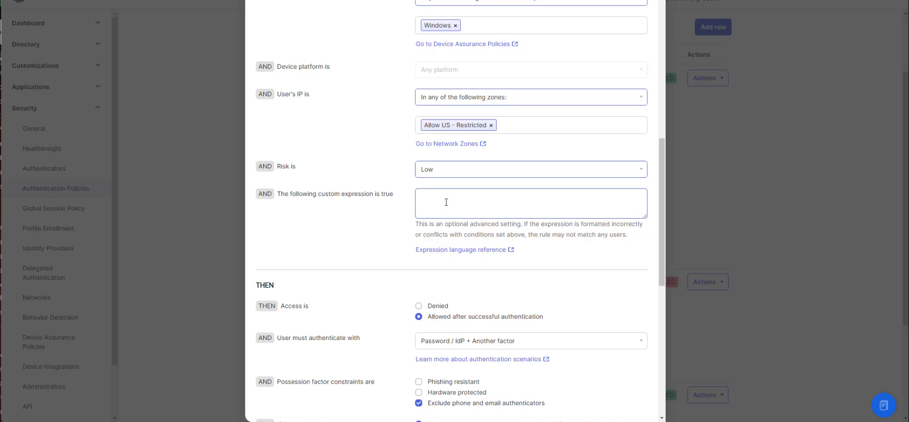
scroll(down, 3)
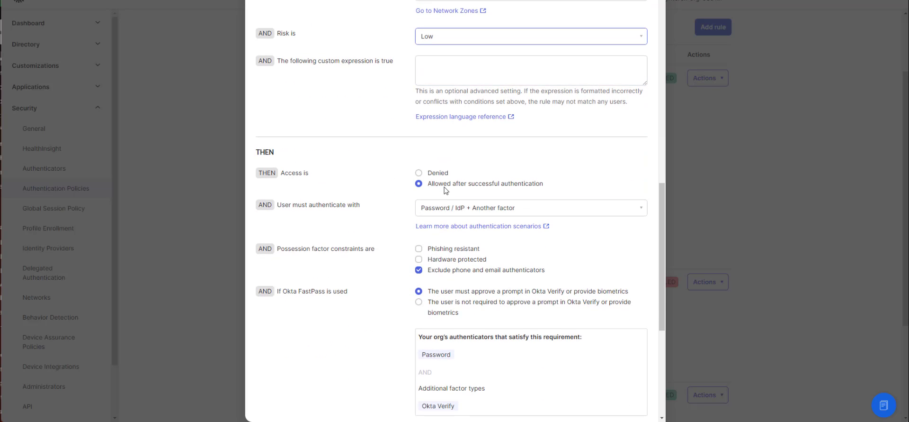
- Require any 2 factor types with phishing-resistant possession factors and save the rule
scroll(down, 3)
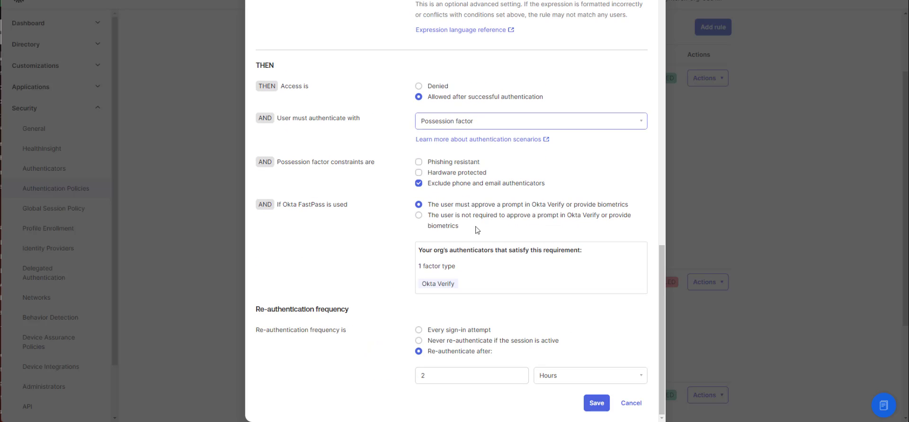
mouse_move(580, 266)
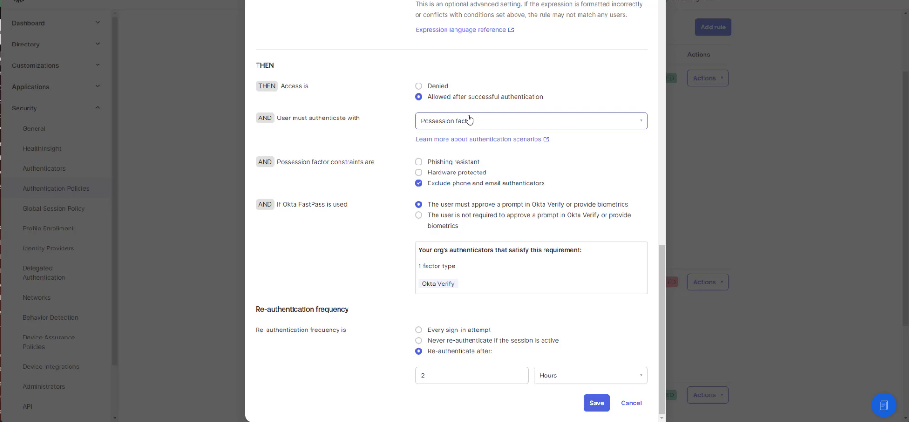
click(530, 120)
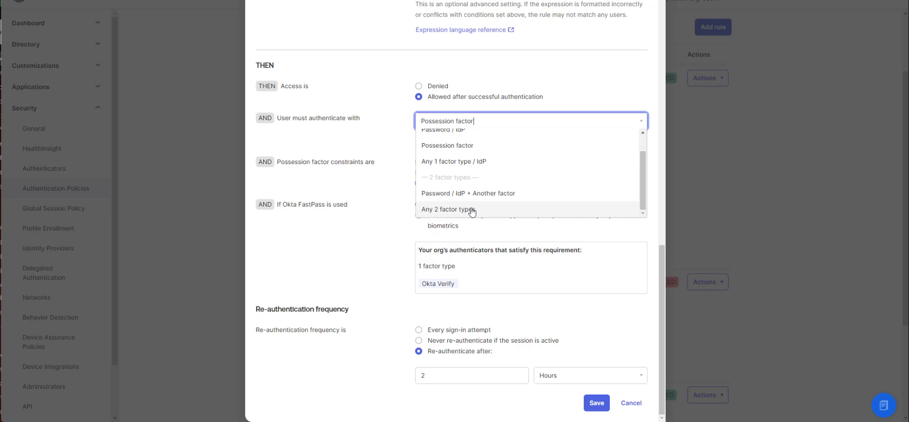
click(448, 208)
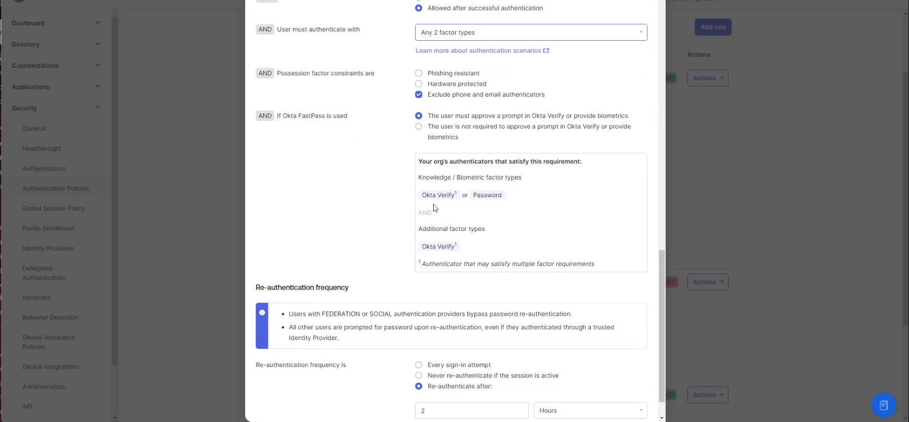
mouse_move(547, 224)
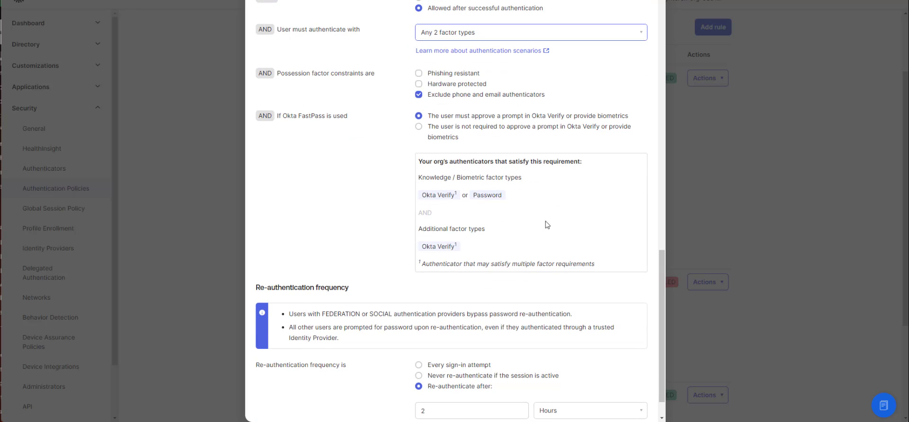
mouse_move(444, 170)
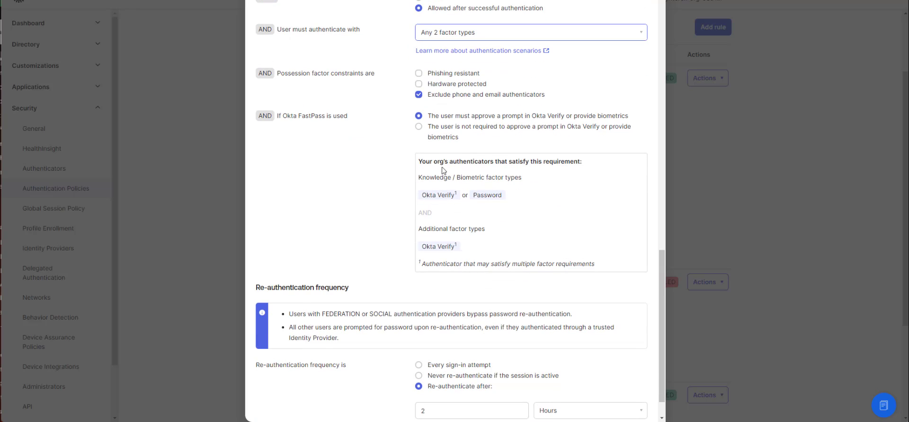
click(418, 72)
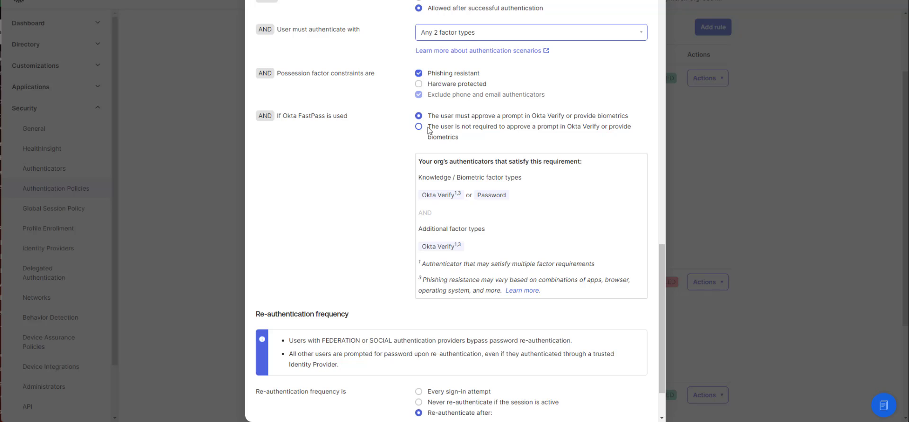
scroll(down, 3)
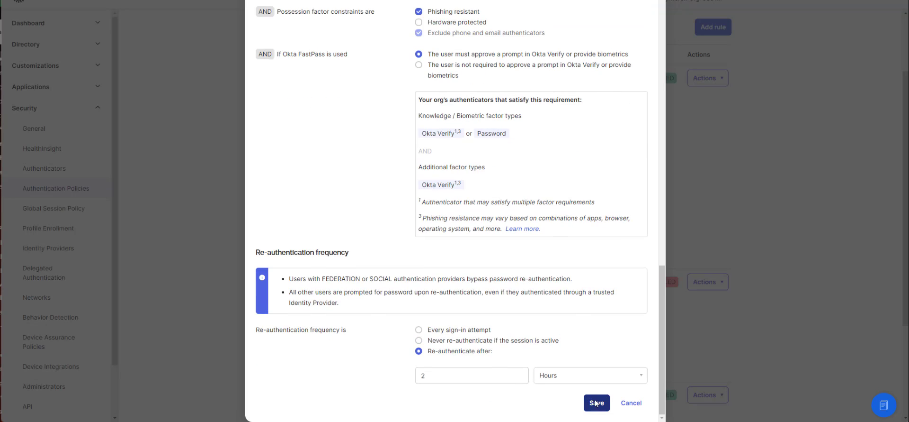
click(596, 403)
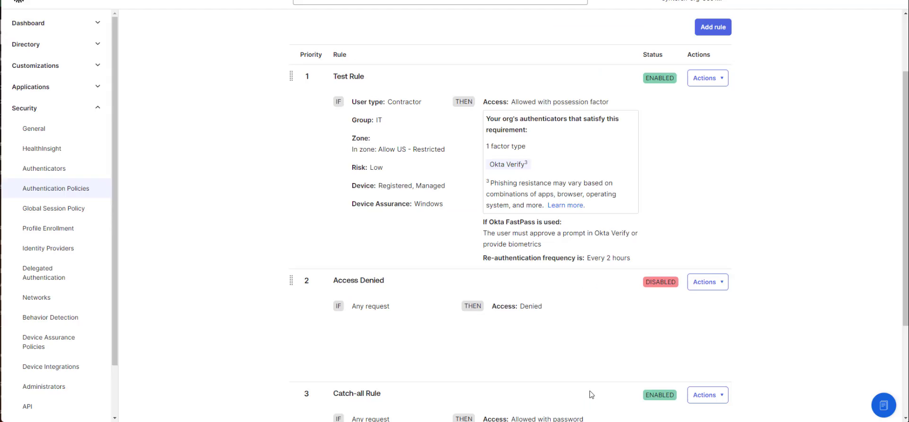
- Deactivate Test Rule 2 via its Actions dropdown in the ActivTrak authentication policy
scroll(down, 3)
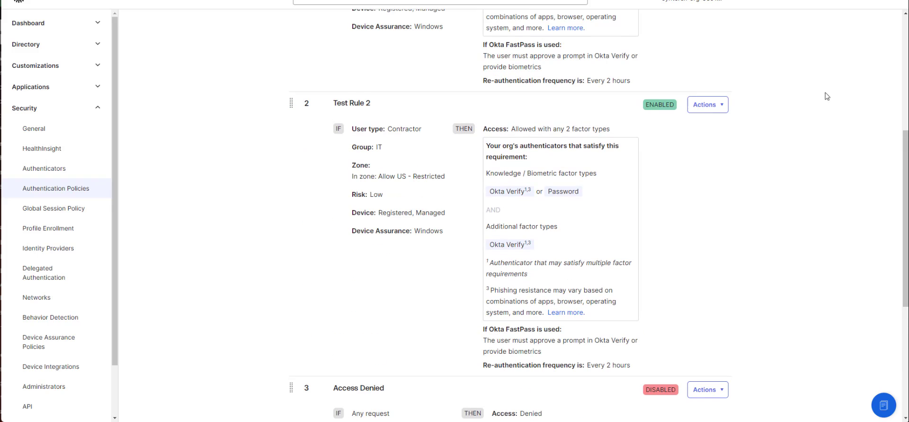
click(707, 105)
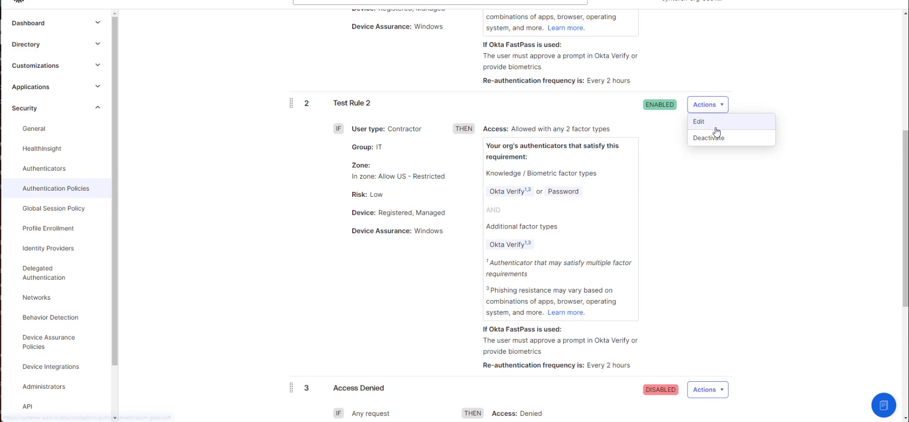
click(708, 137)
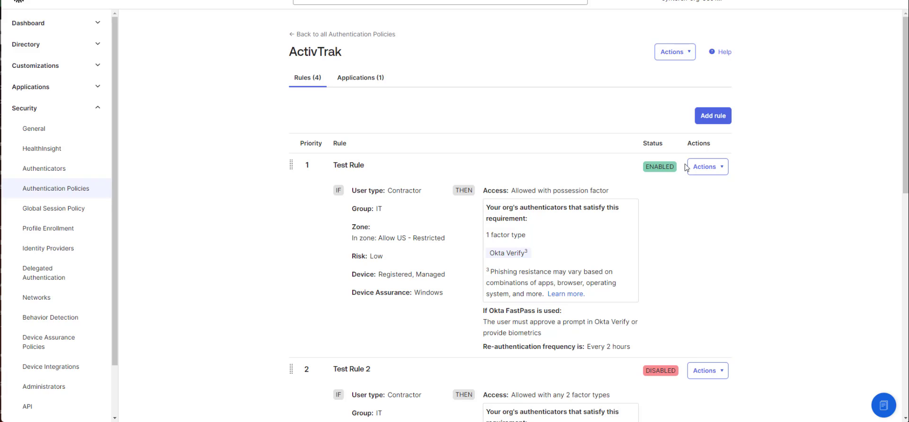
mouse_move(788, 133)
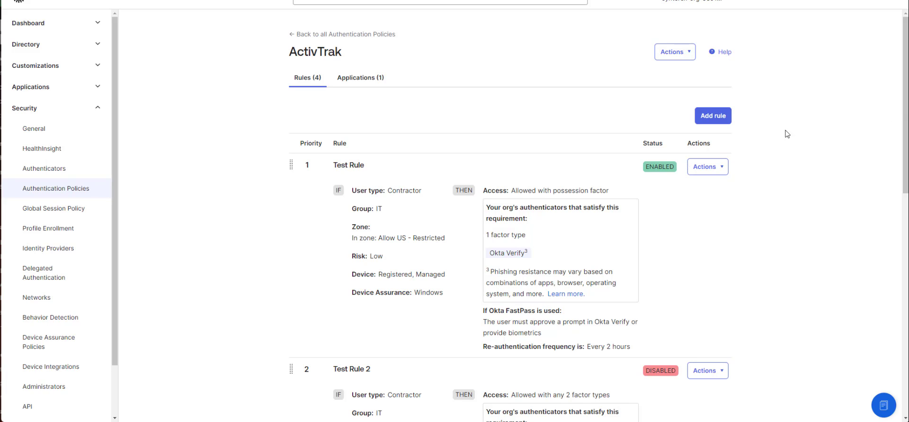